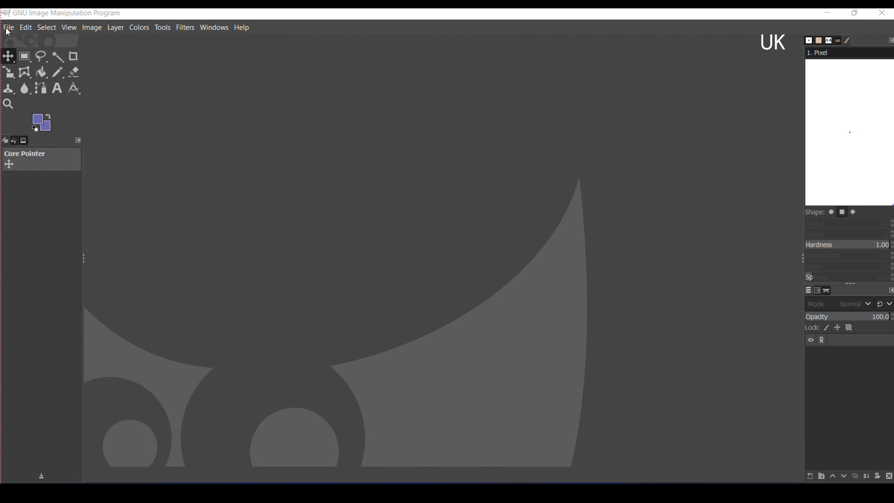
# Add the cartoon apple PNG as a layer in a new 1920×1080 image and scale it to 1073×1017 px
pyautogui.click(8, 27)
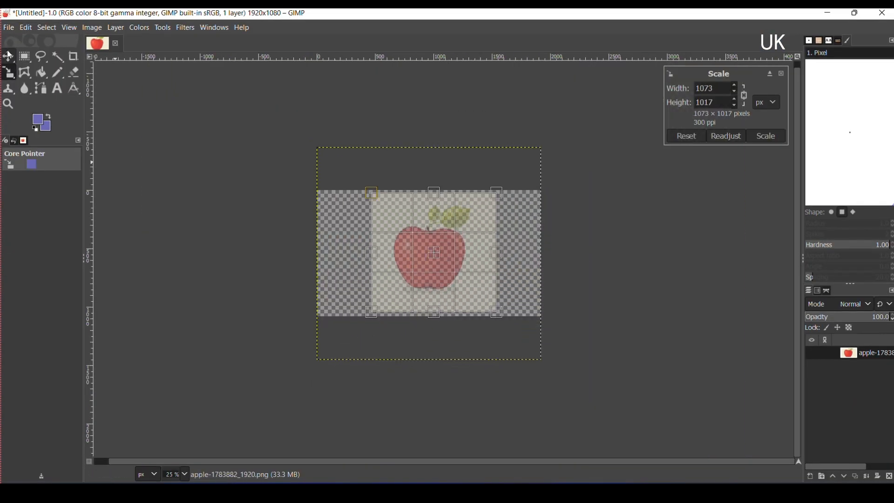
# Fuzzy-select the grey shadow patch beneath the apple
pyautogui.click(766, 136)
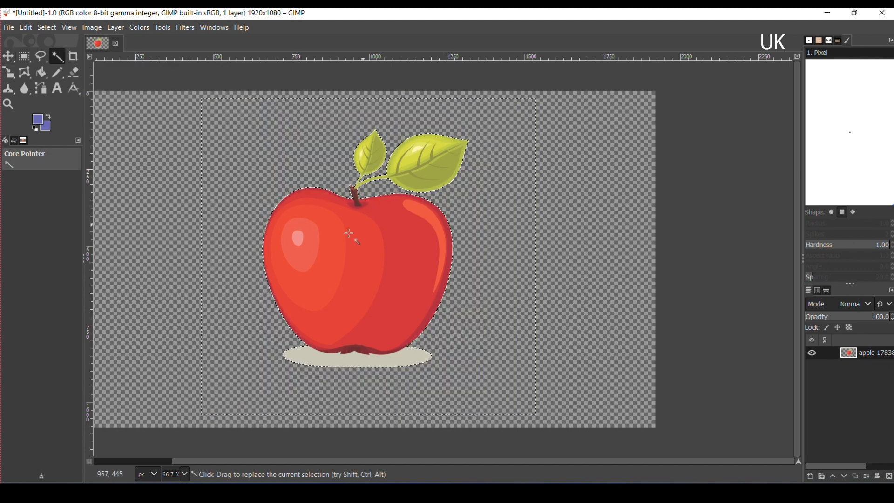
pyautogui.scroll(-3)
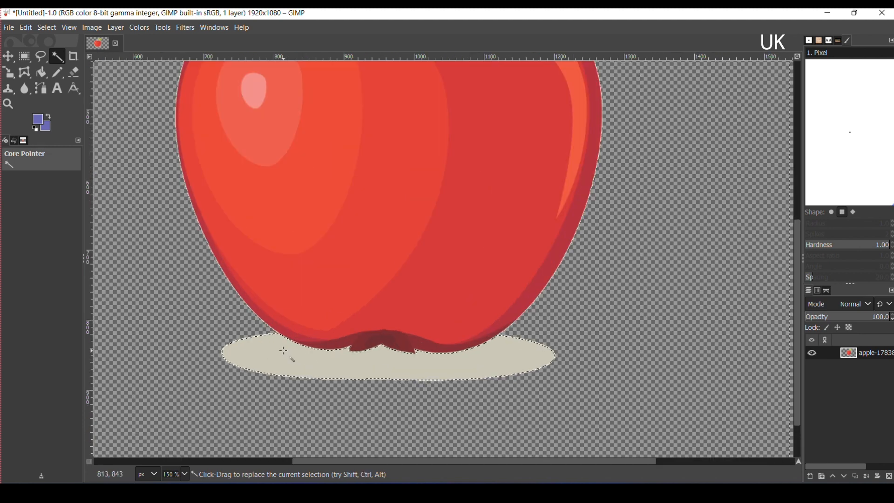
# Delete the shadow and export the apple as sample1.png in 8bpc RGBA
pyautogui.click(8, 27)
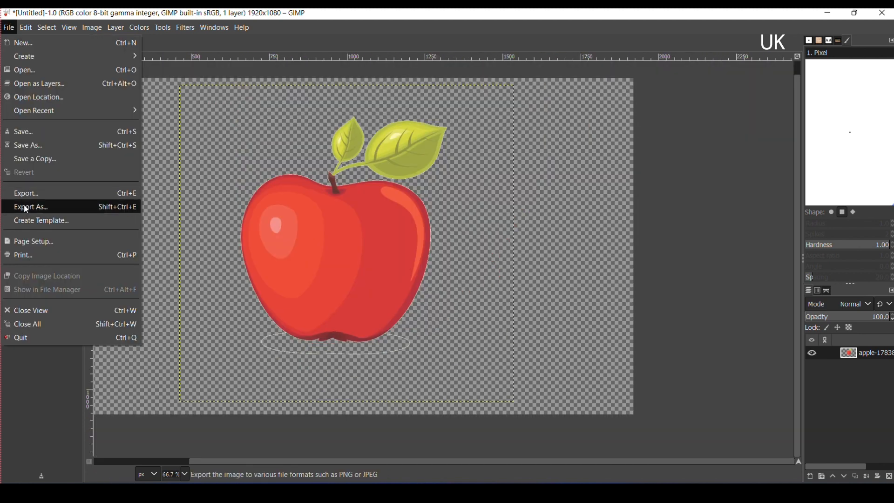
pyautogui.click(31, 207)
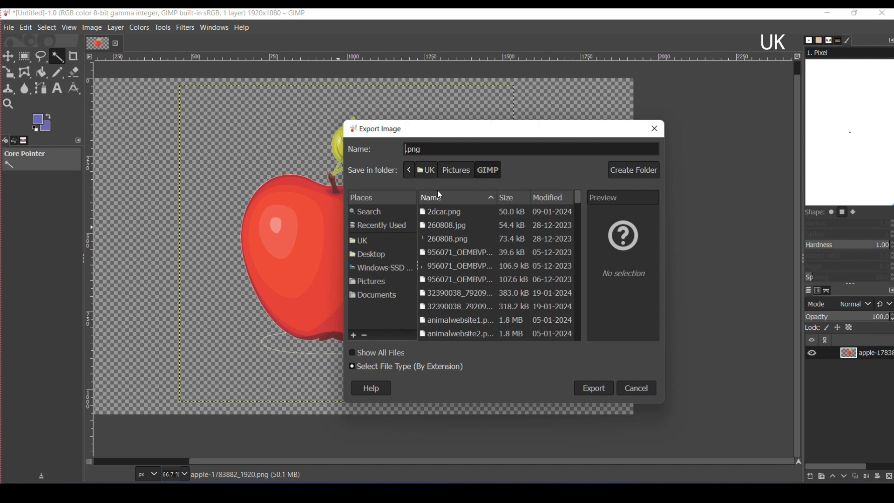
pyautogui.write('sample1')
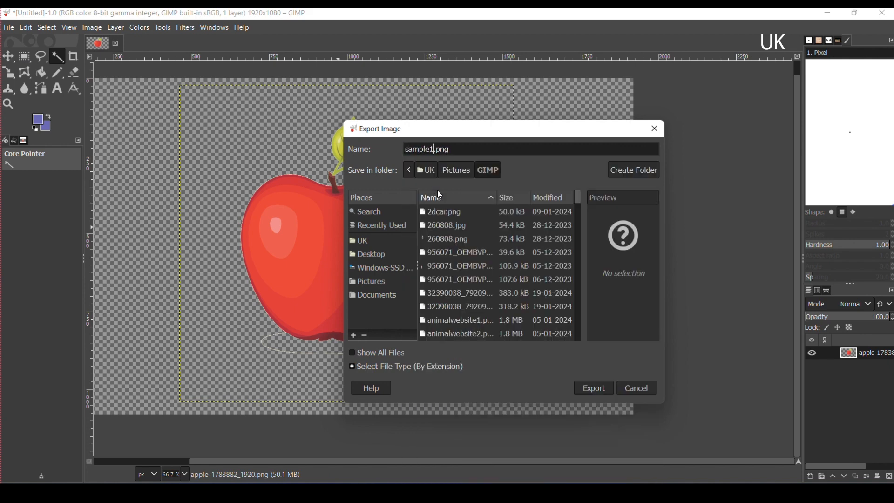
pyautogui.doubleClick(439, 149)
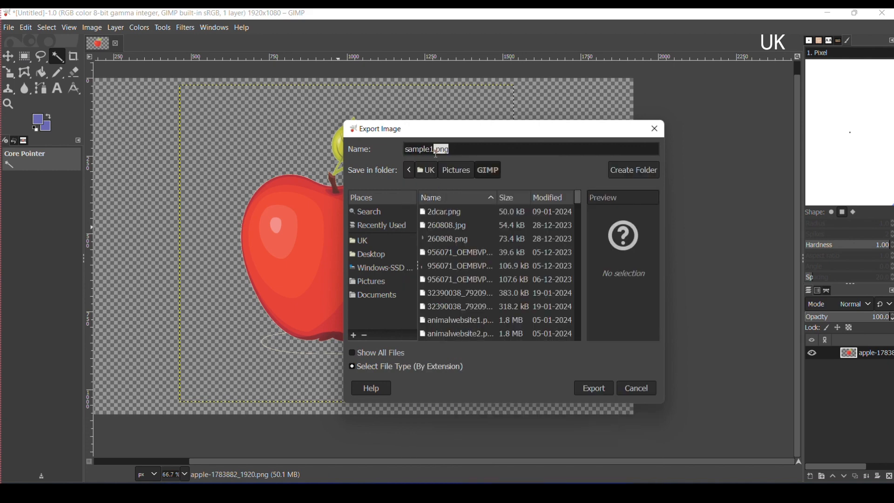
pyautogui.click(593, 388)
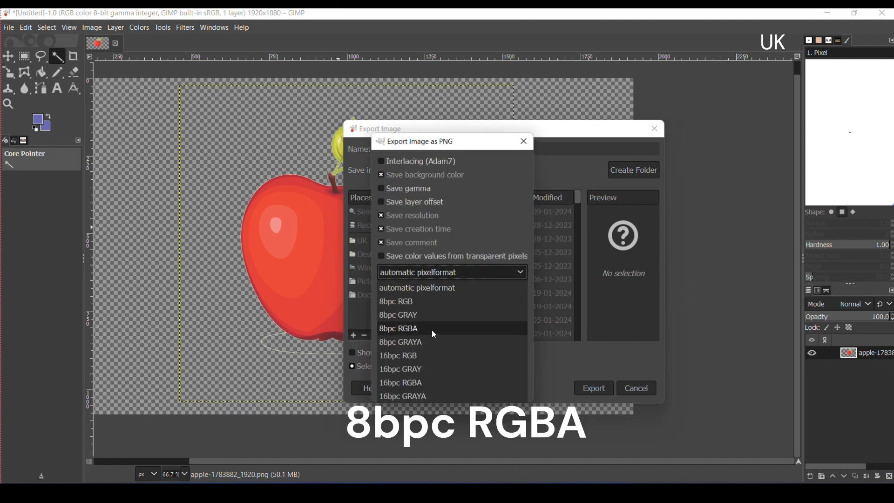
pyautogui.click(593, 388)
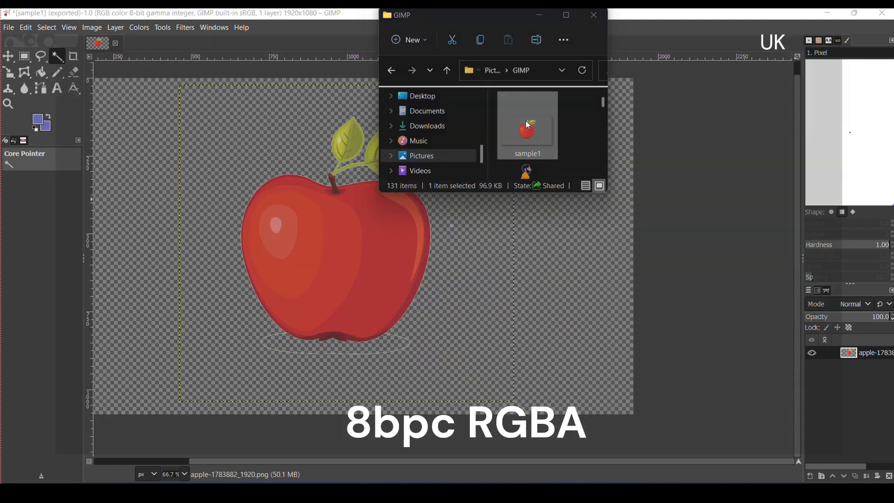
# View sample1.png in Photos and inspect the faint shadow outline at the apple's base
pyautogui.doubleClick(525, 123)
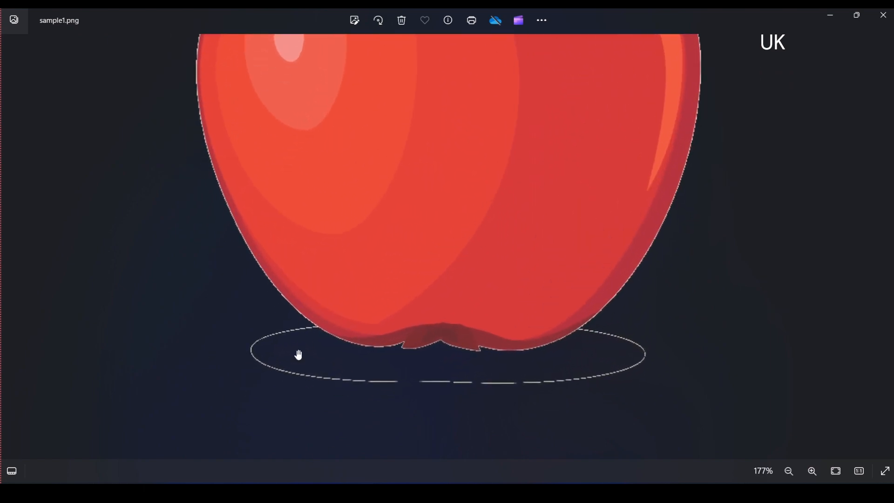
pyautogui.click(789, 475)
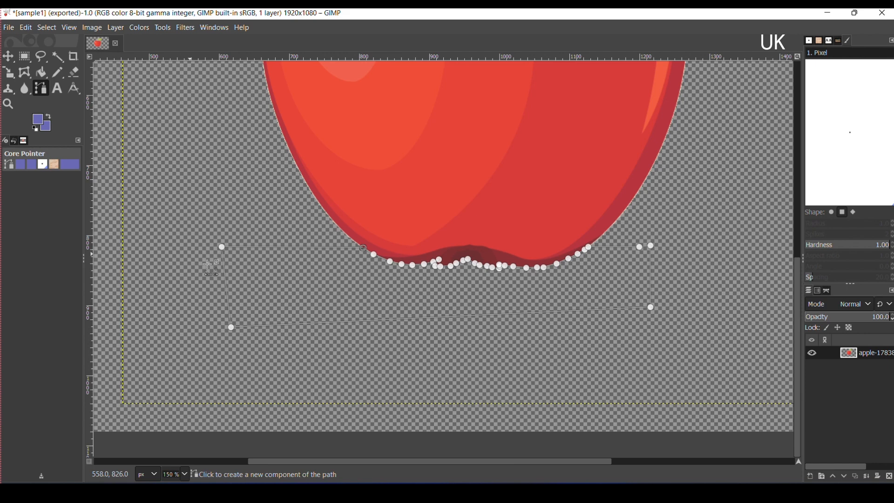
# Trace the leftover shadow edge with a path, select it and delete it
pyautogui.click(9, 27)
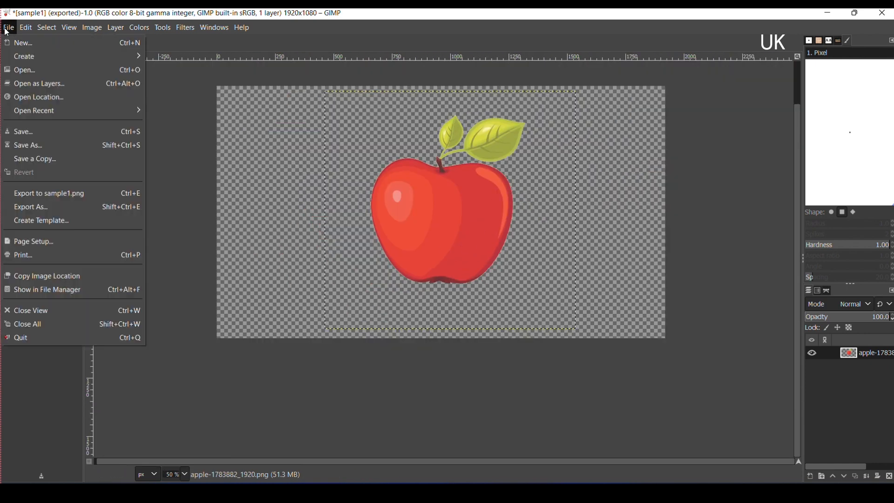
# Re-export the cleaned apple as sample1.png in 8bpc RGBA
pyautogui.click(30, 207)
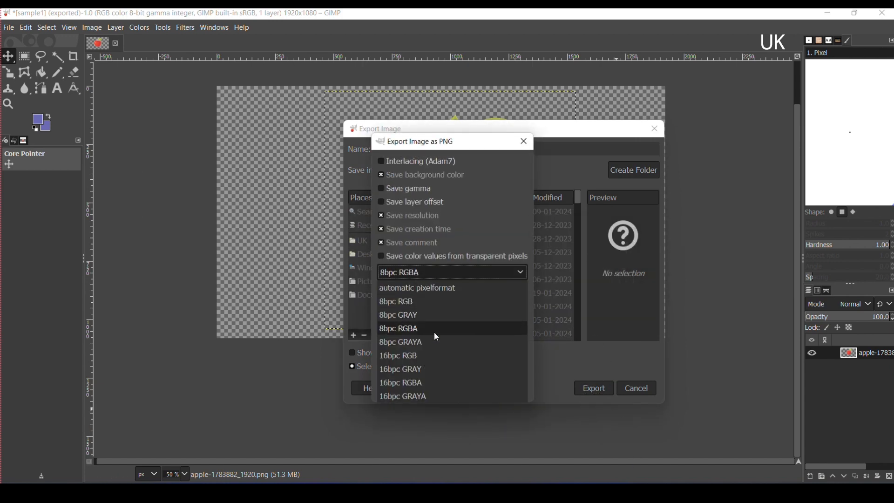
pyautogui.click(593, 387)
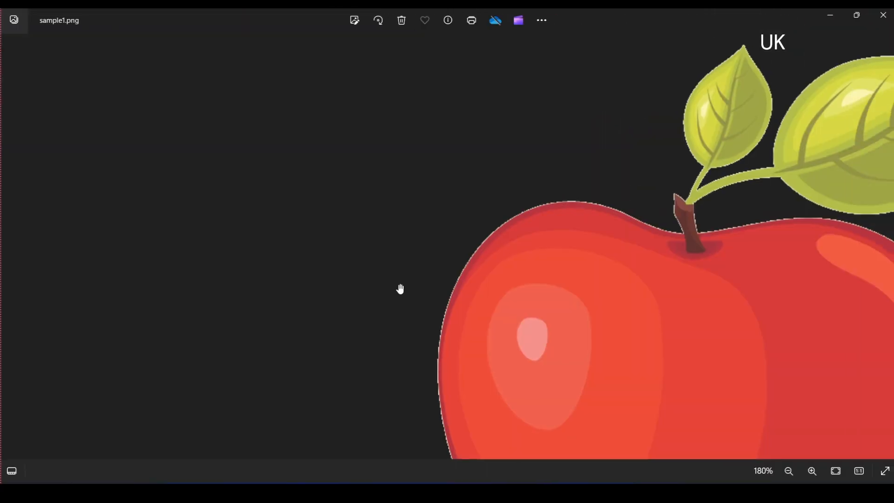
# Check the re-exported sample1.png in Photos, then load the pexels apple photo on white
pyautogui.click(789, 471)
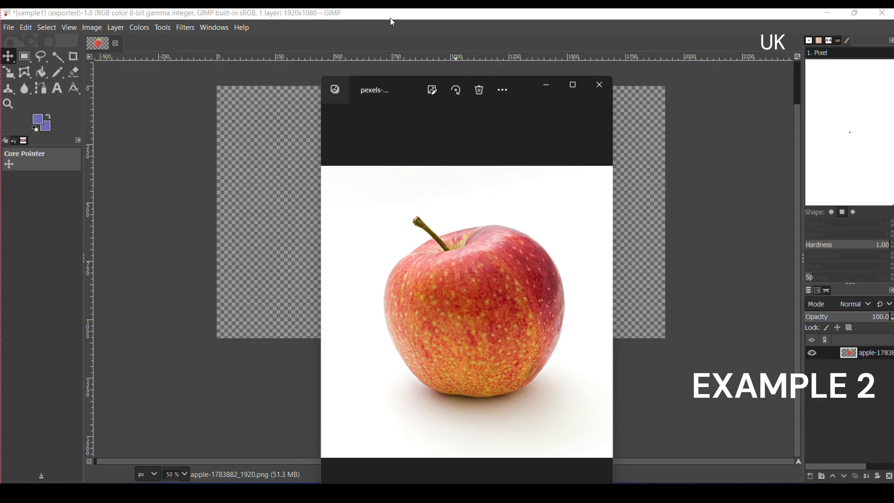
# Load the pexels apple JPG in GIMP and fuzzy-select its white background
pyautogui.click(571, 84)
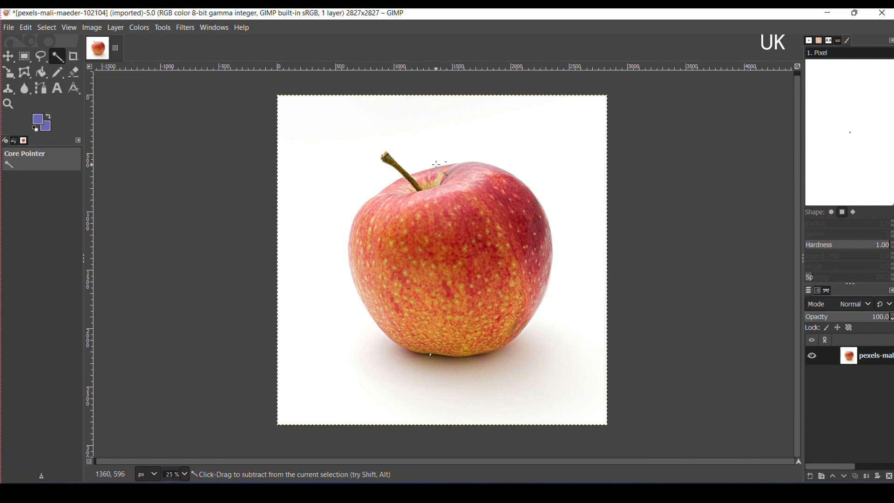
pyautogui.click(115, 27)
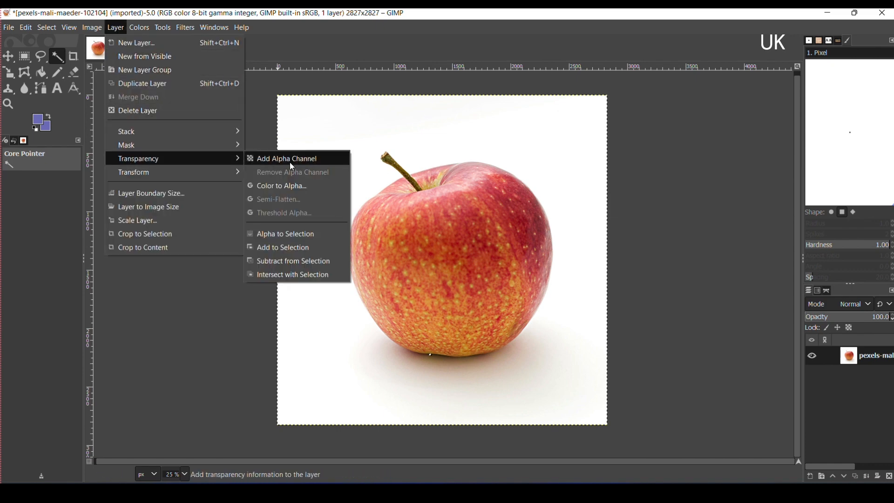
# Add an alpha channel, delete the white background and clean leftover edges with paths
pyautogui.click(286, 158)
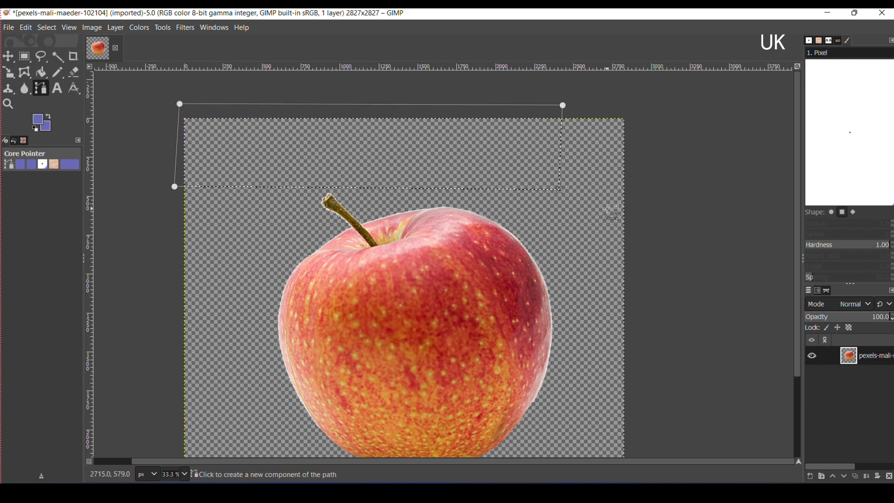
pyautogui.click(9, 27)
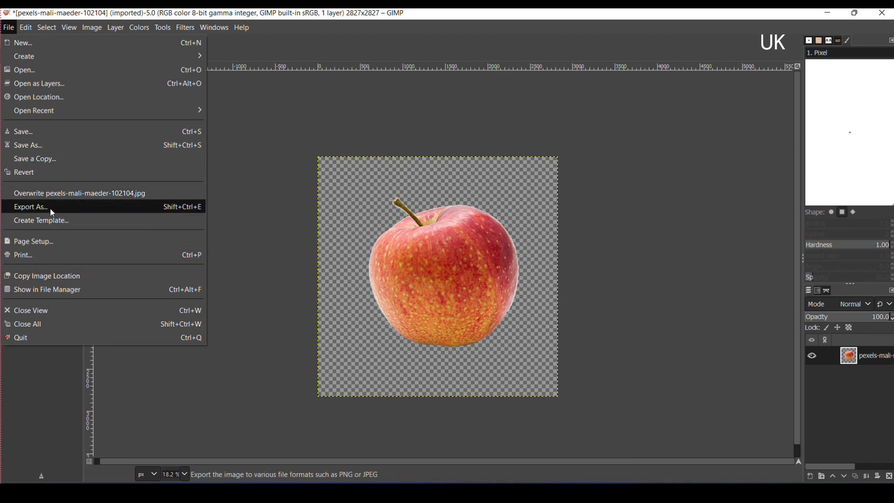
# Export the cut-out apple as sample2.png in 8bpc RGBA and view it in Photos
pyautogui.click(29, 207)
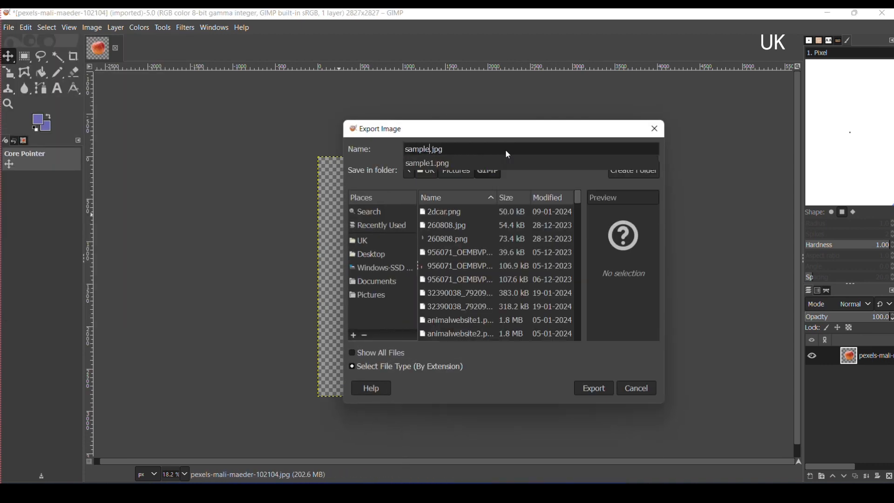
pyautogui.click(593, 387)
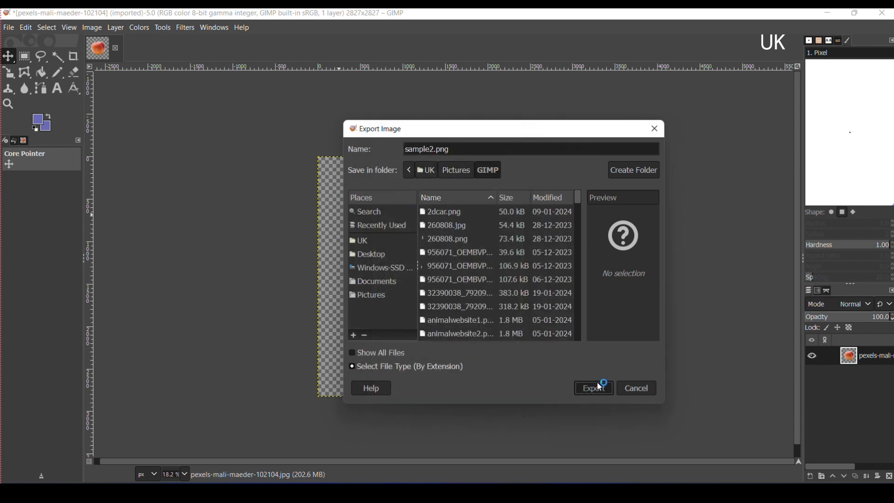
pyautogui.click(594, 388)
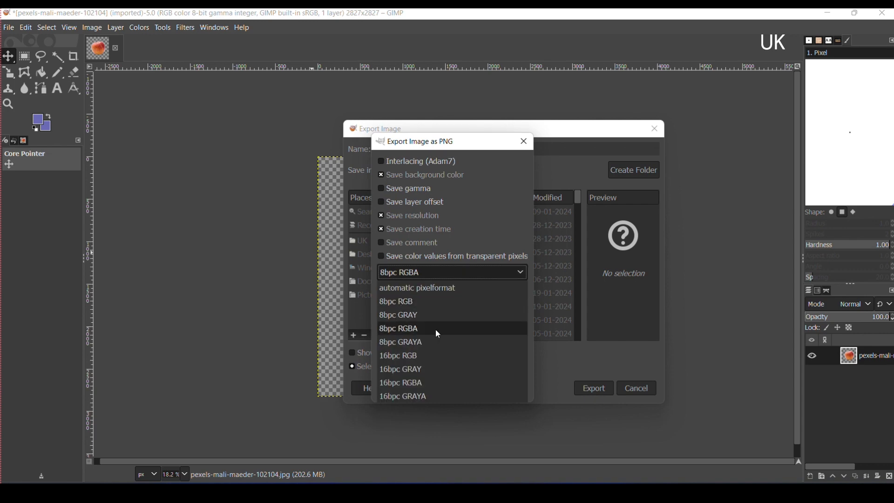
pyautogui.click(398, 328)
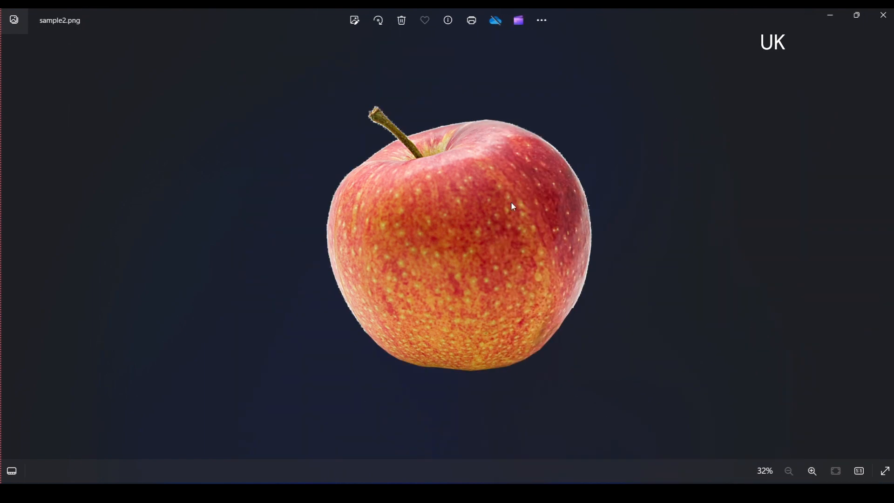
pyautogui.moveTo(761, 153)
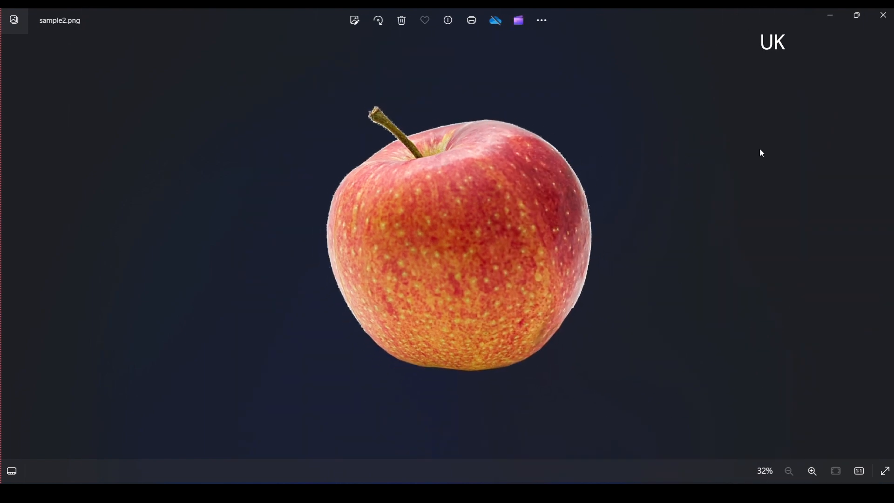